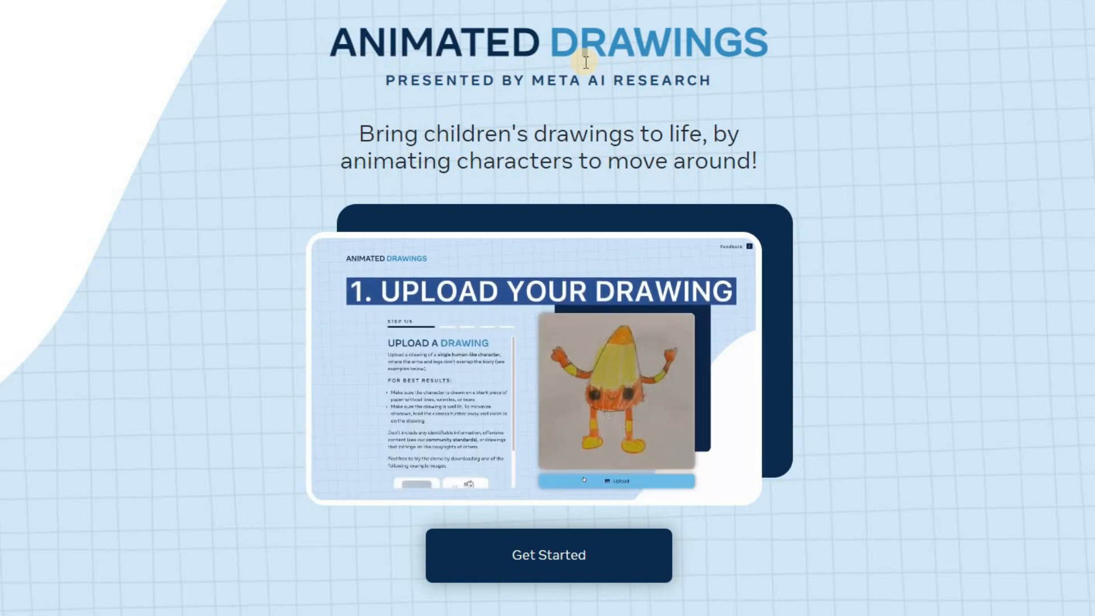
# Begin a new animated drawing from the landing page, reaching the step 1 upload page
pyautogui.click(617, 480)
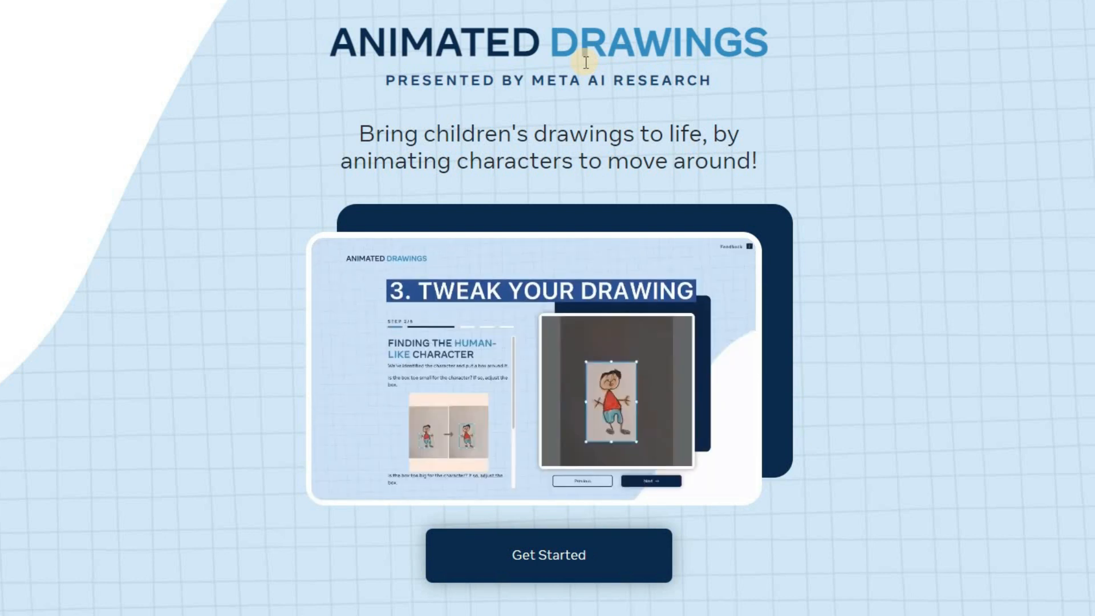
pyautogui.click(549, 554)
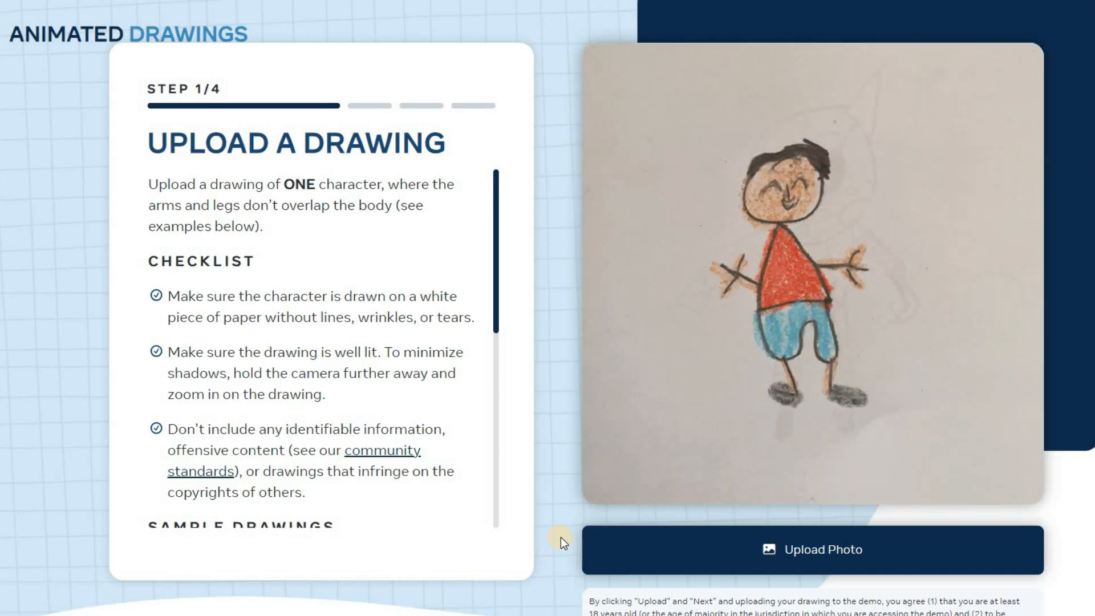
# Upload the cartoon girl holding a flower and continue to character detection
pyautogui.click(812, 549)
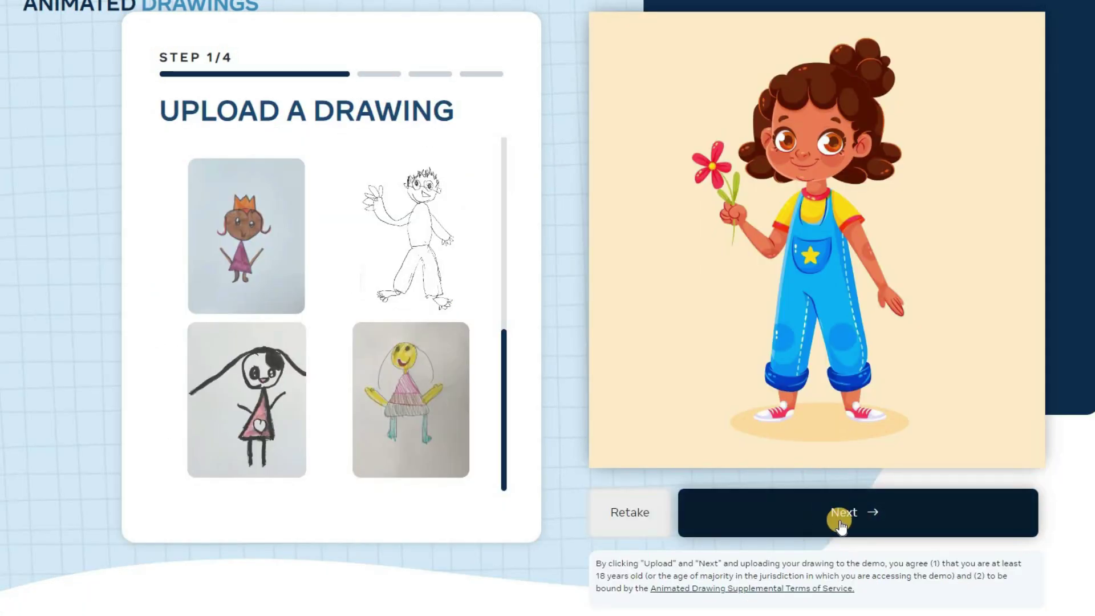
pyautogui.click(858, 512)
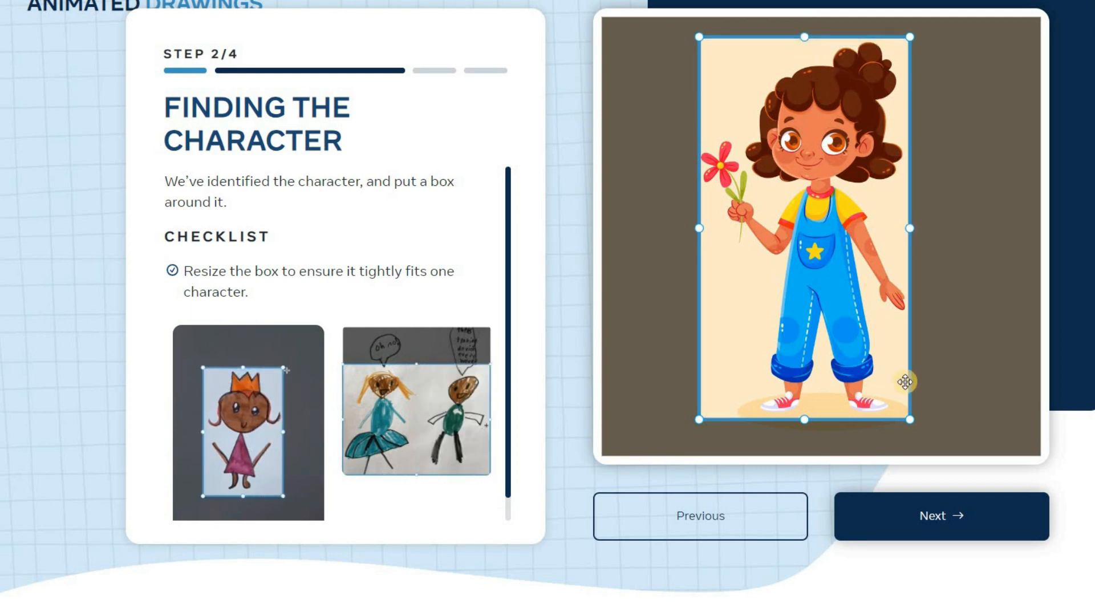
# Accept the girl's bounding box, fix her hair and overalls mask with a small brush, and continue to joints
pyautogui.click(941, 516)
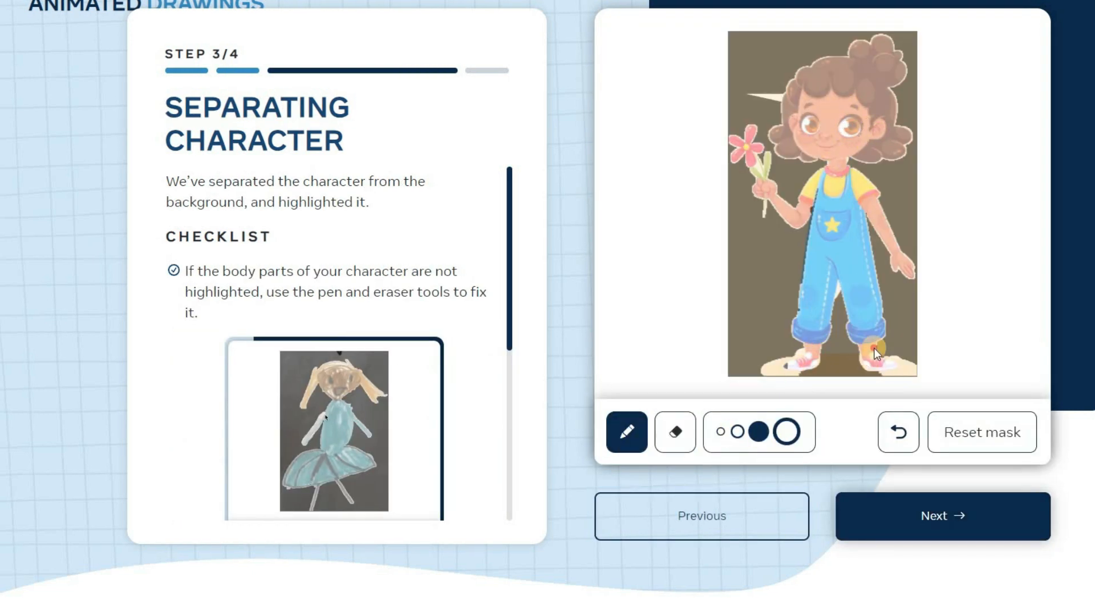
pyautogui.click(672, 431)
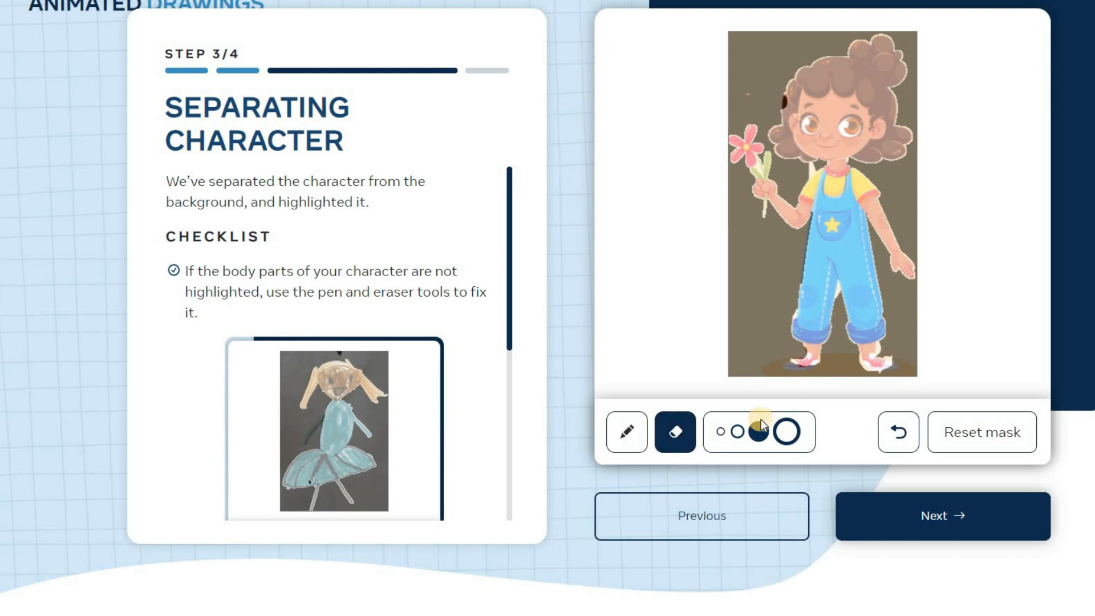
pyautogui.click(626, 431)
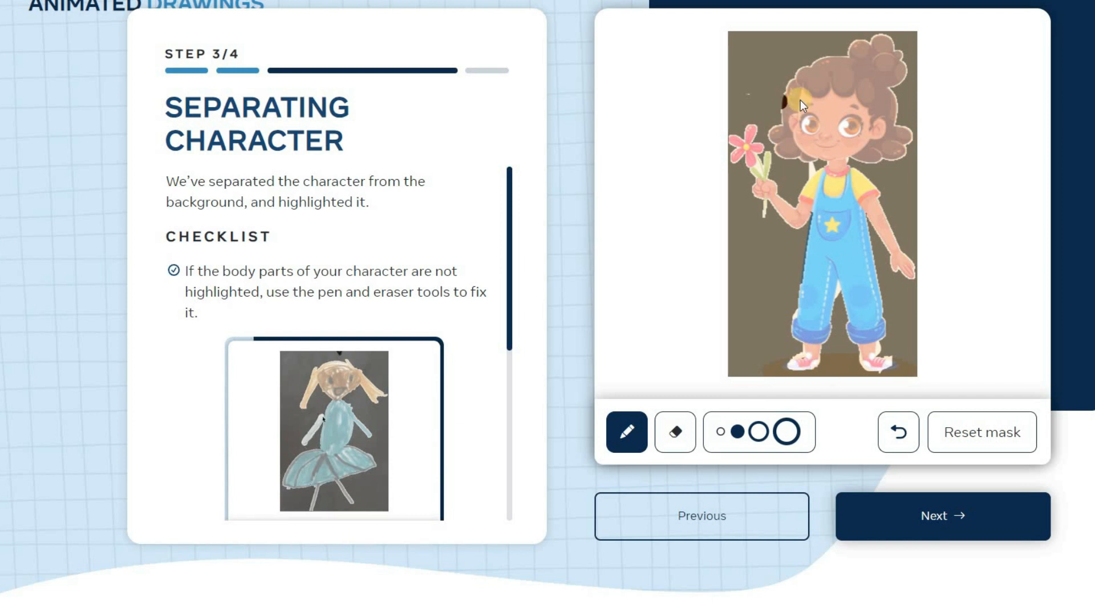
pyautogui.click(721, 431)
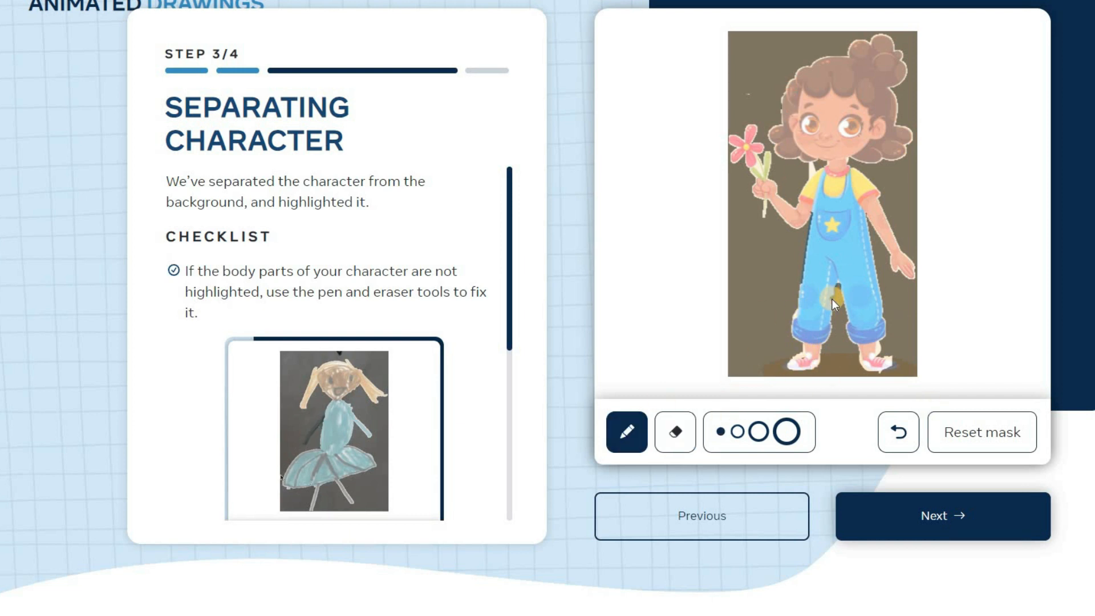
pyautogui.click(940, 516)
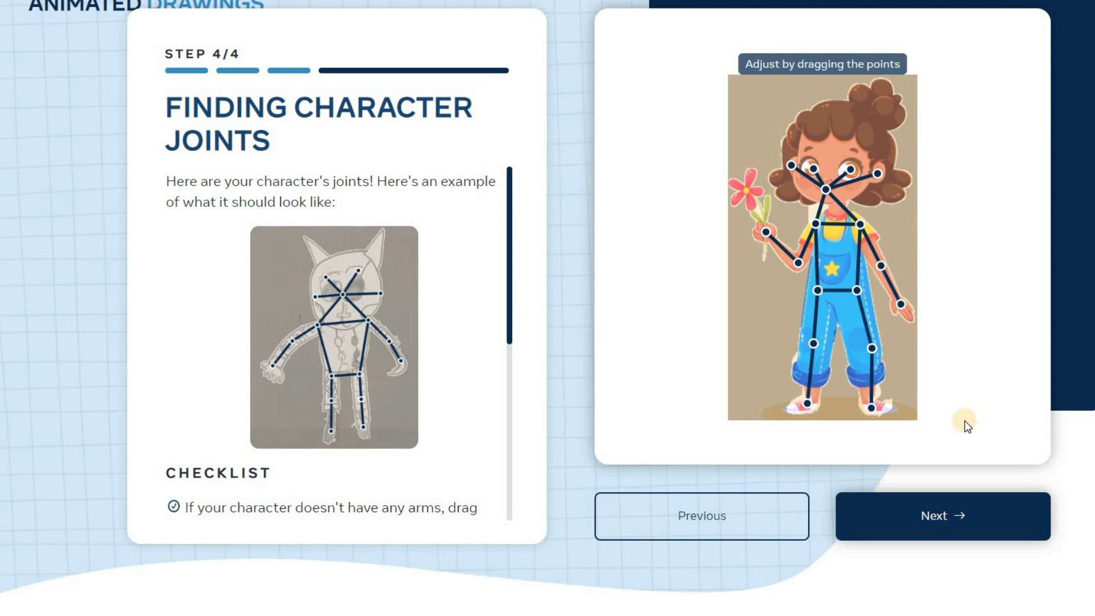
# Confirm the joint skeleton and preview funny and dance motions on the girl
pyautogui.click(942, 516)
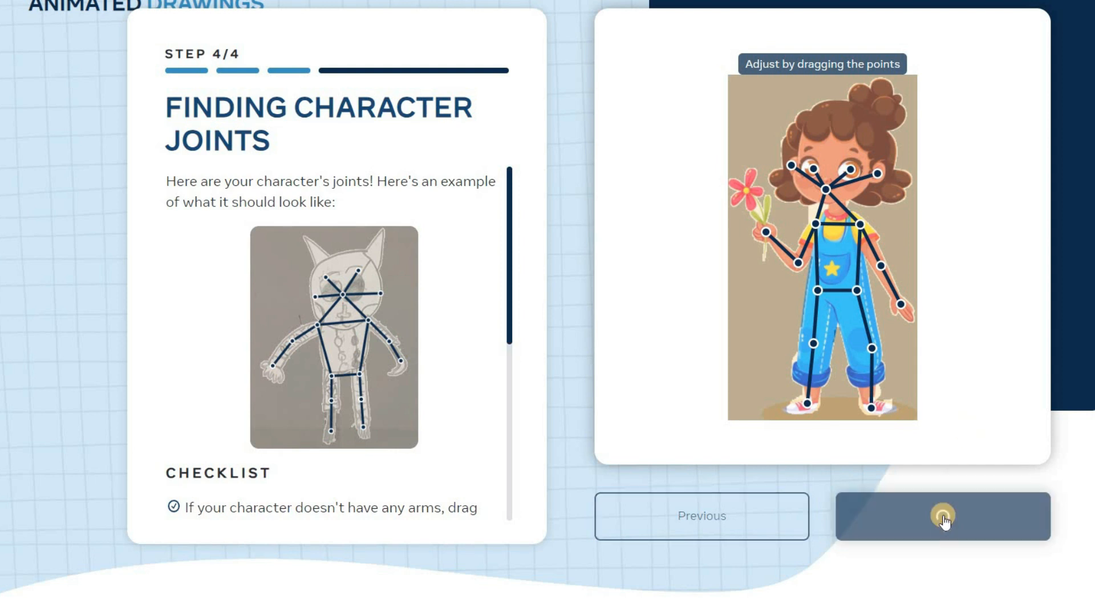
pyautogui.click(942, 515)
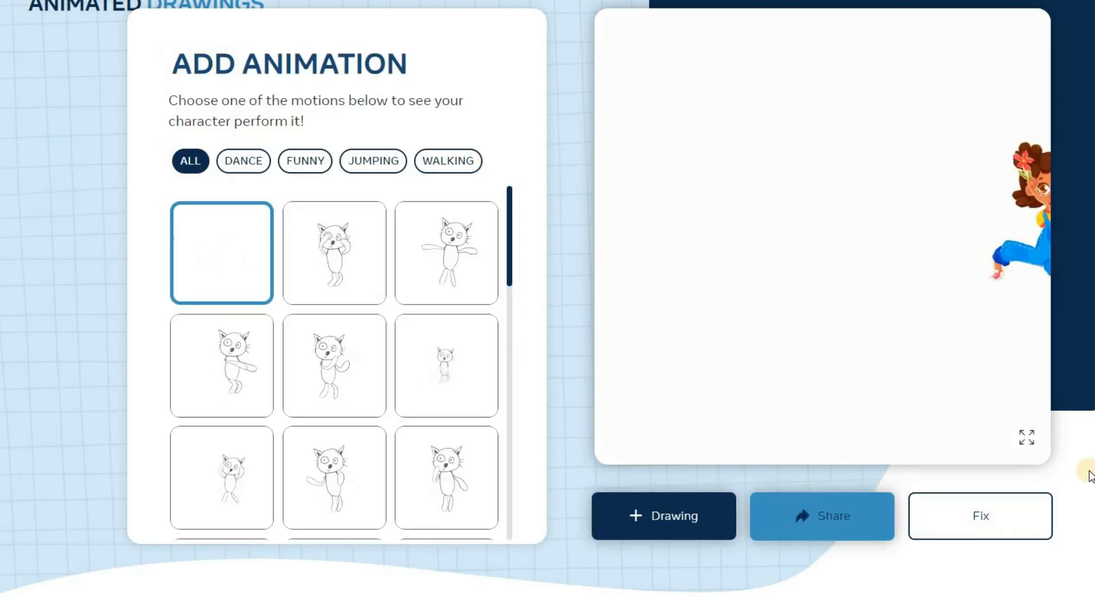
pyautogui.click(304, 161)
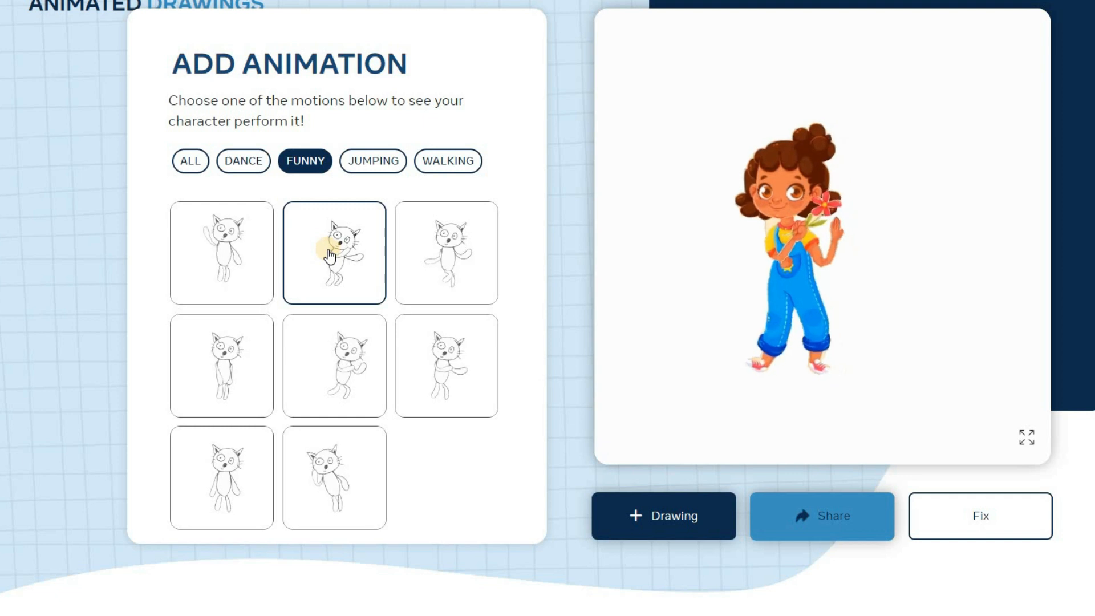
pyautogui.click(243, 161)
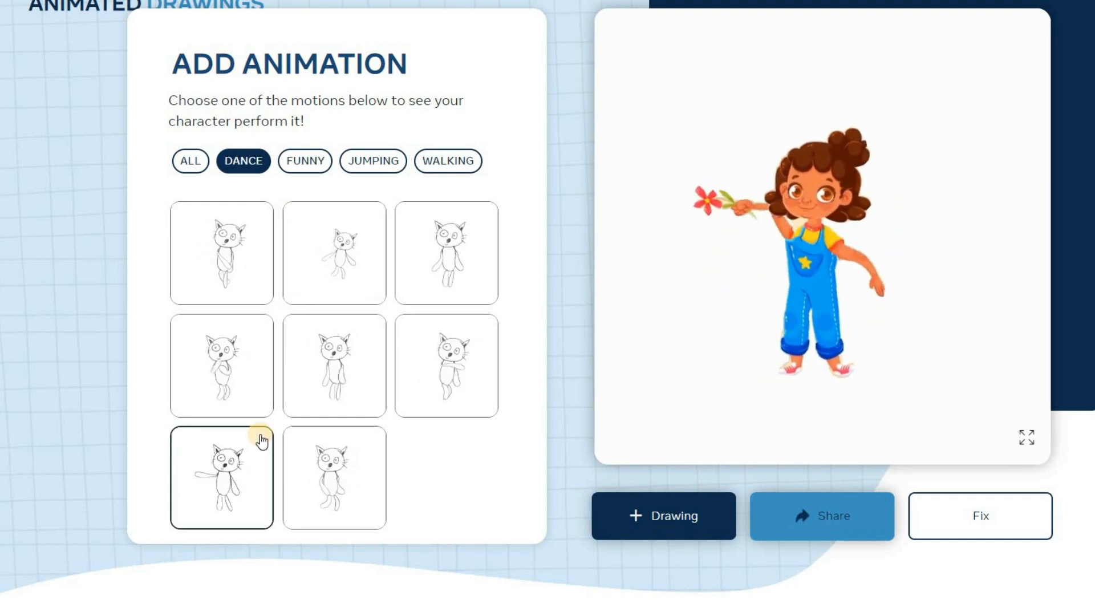
pyautogui.click(221, 253)
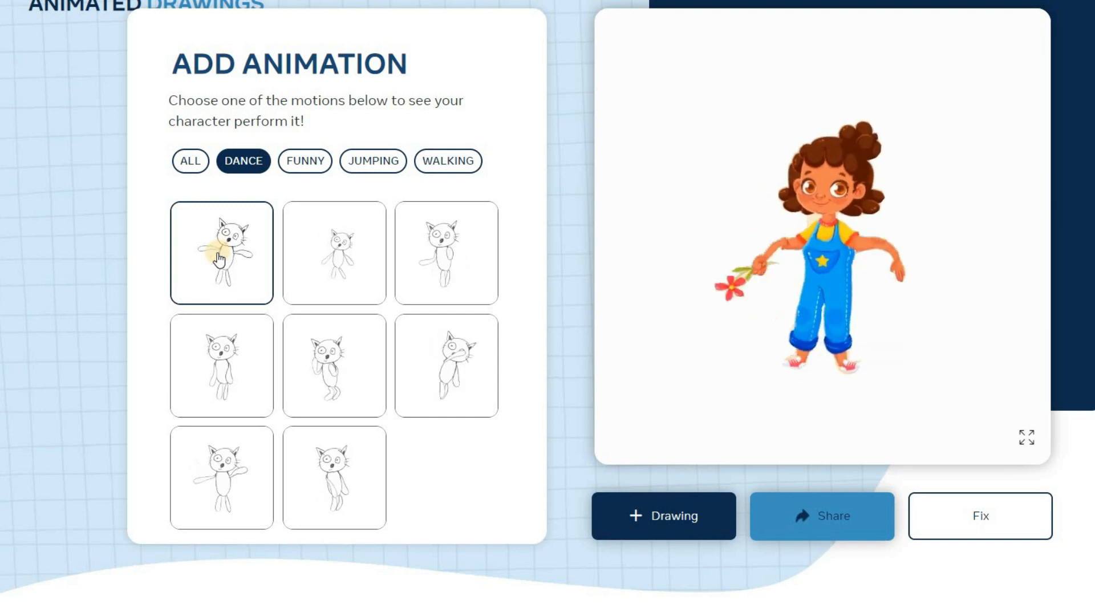
# Preview walking and jumping motions, making the girl walk across the stage
pyautogui.click(371, 161)
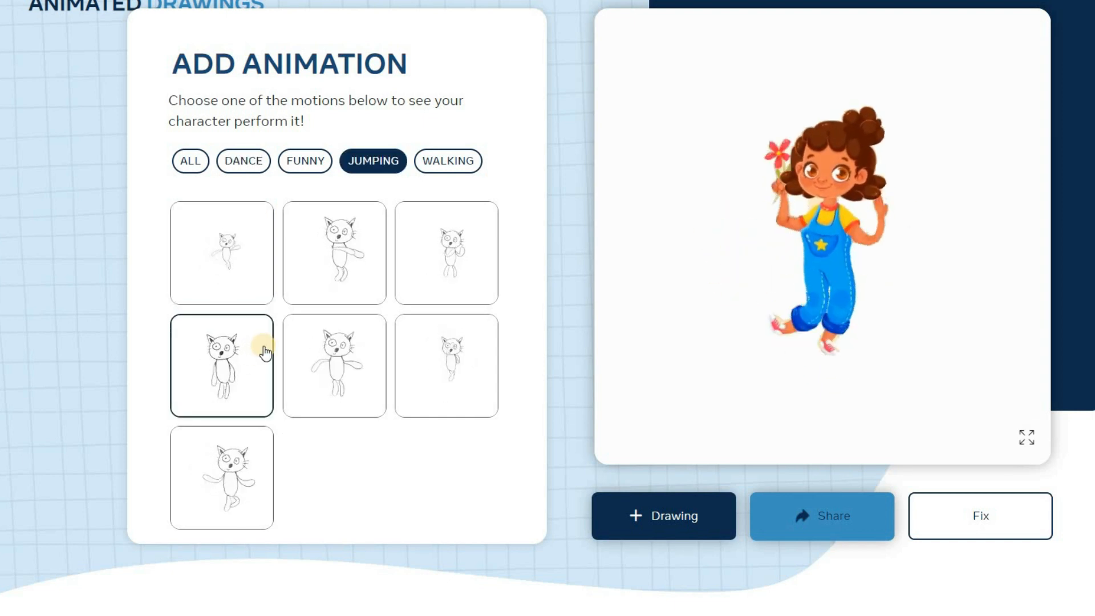
pyautogui.click(447, 161)
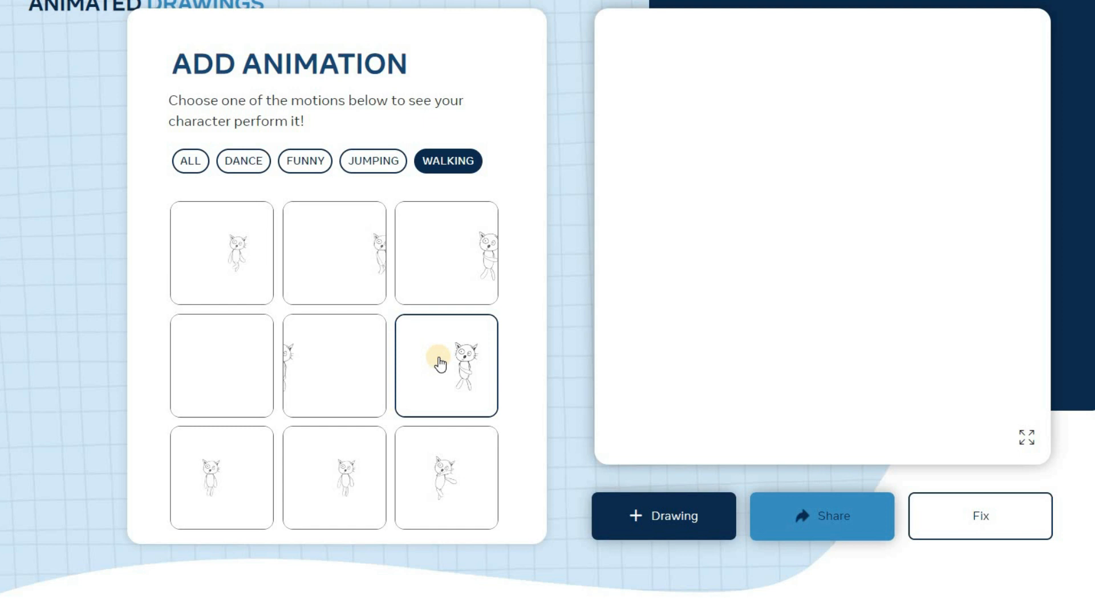
pyautogui.click(446, 365)
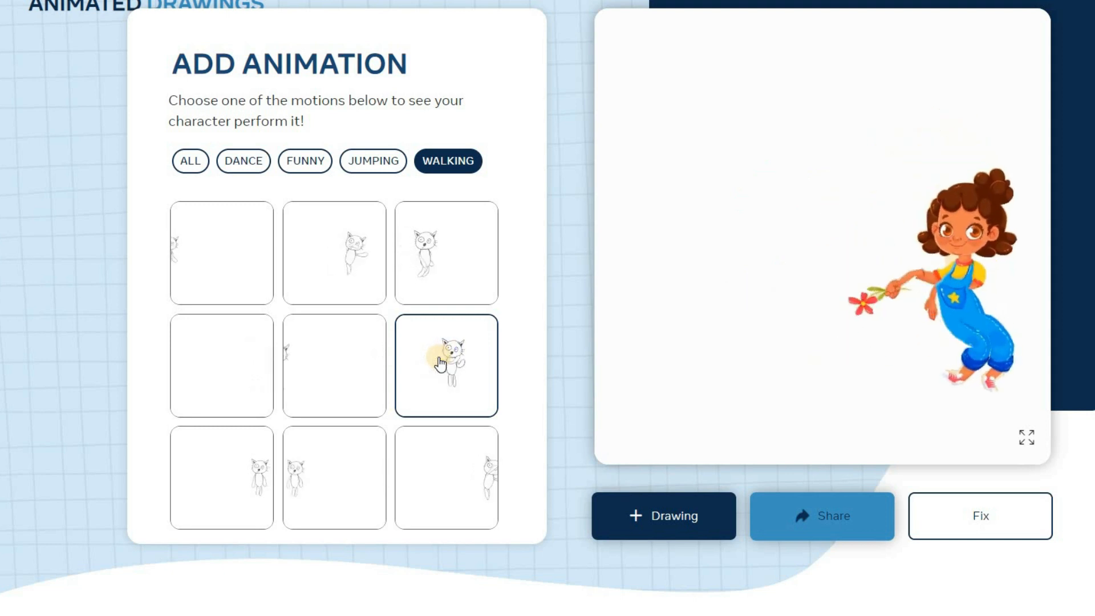
pyautogui.click(373, 161)
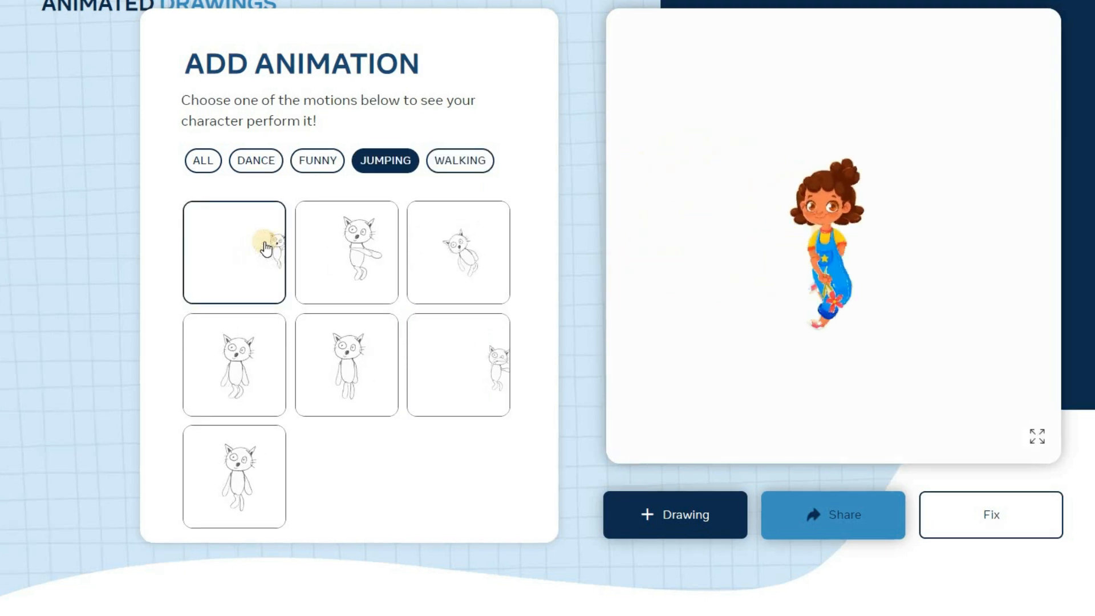
pyautogui.click(234, 252)
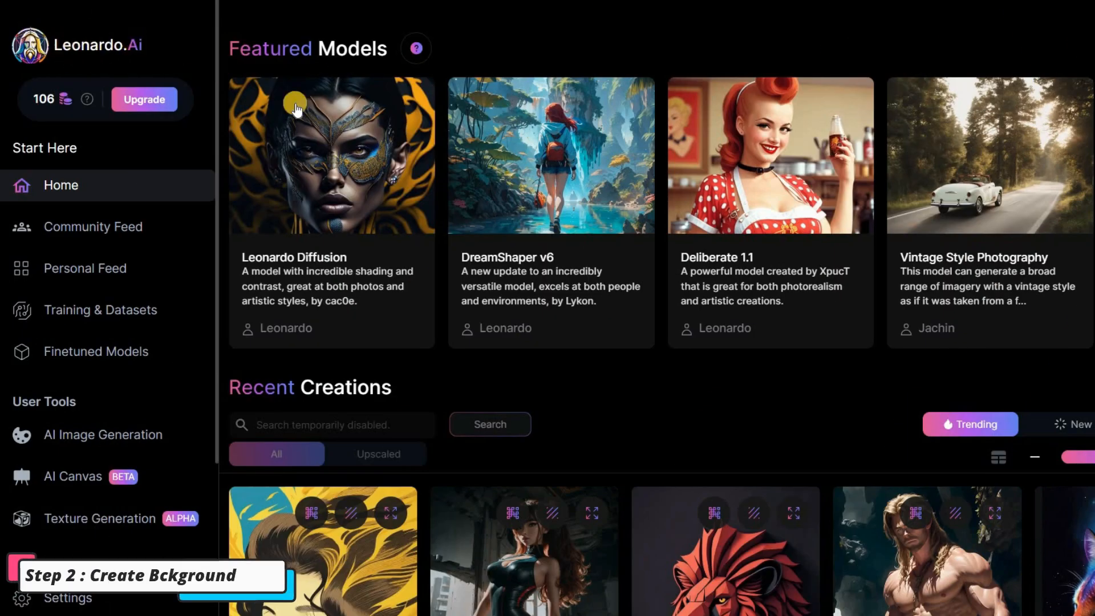
# Generate cartoon backgrounds of trees, a dirt path and a thatched hut, and view the trees-and-hut result
pyautogui.scroll(-3)
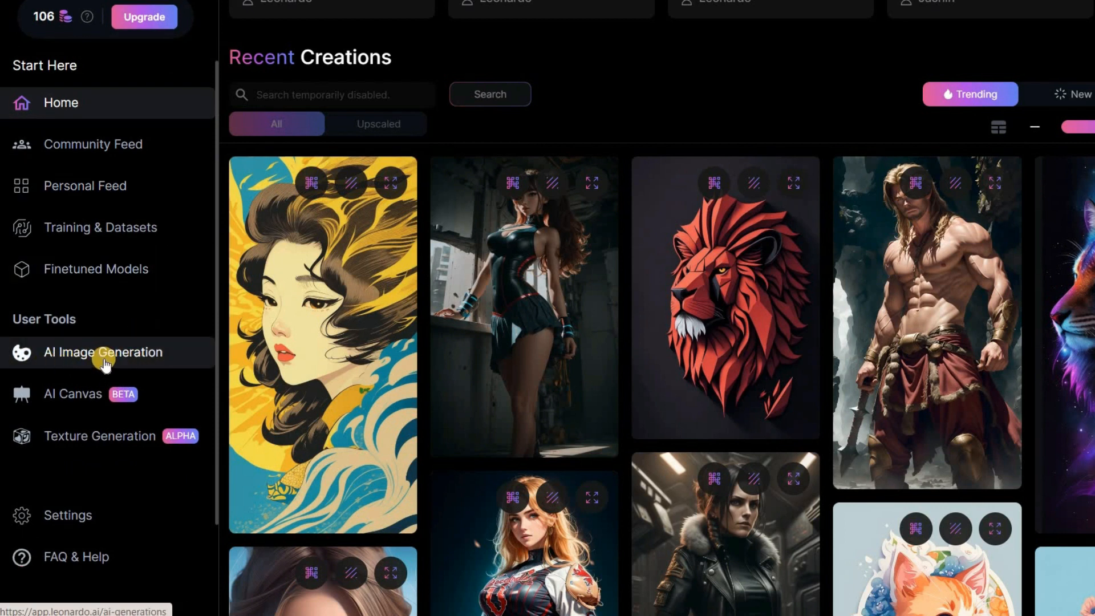
pyautogui.click(104, 353)
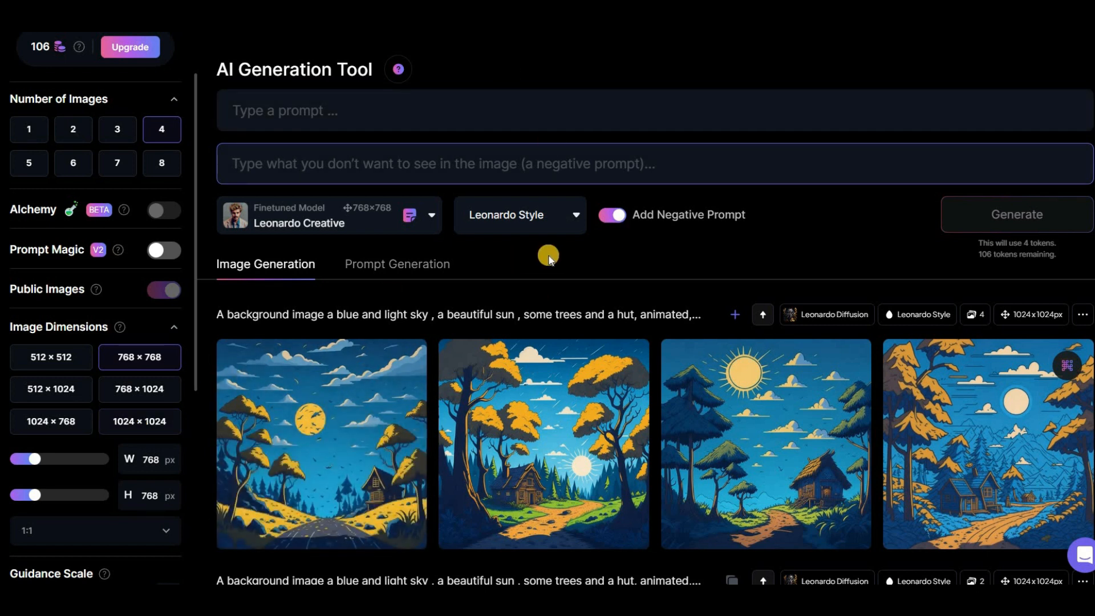
pyautogui.click(140, 421)
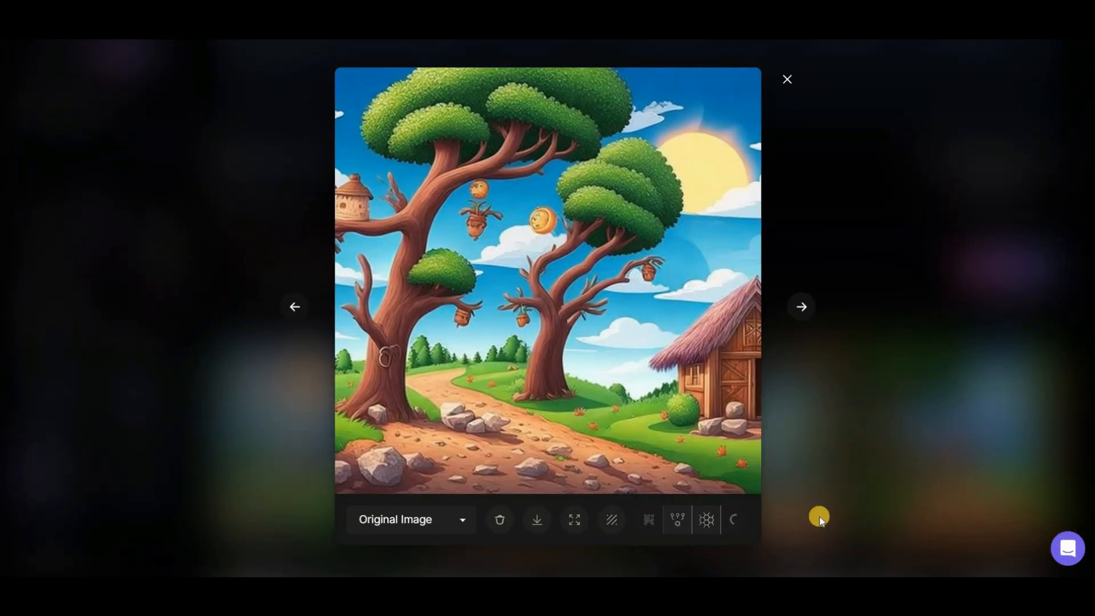
pyautogui.click(596, 519)
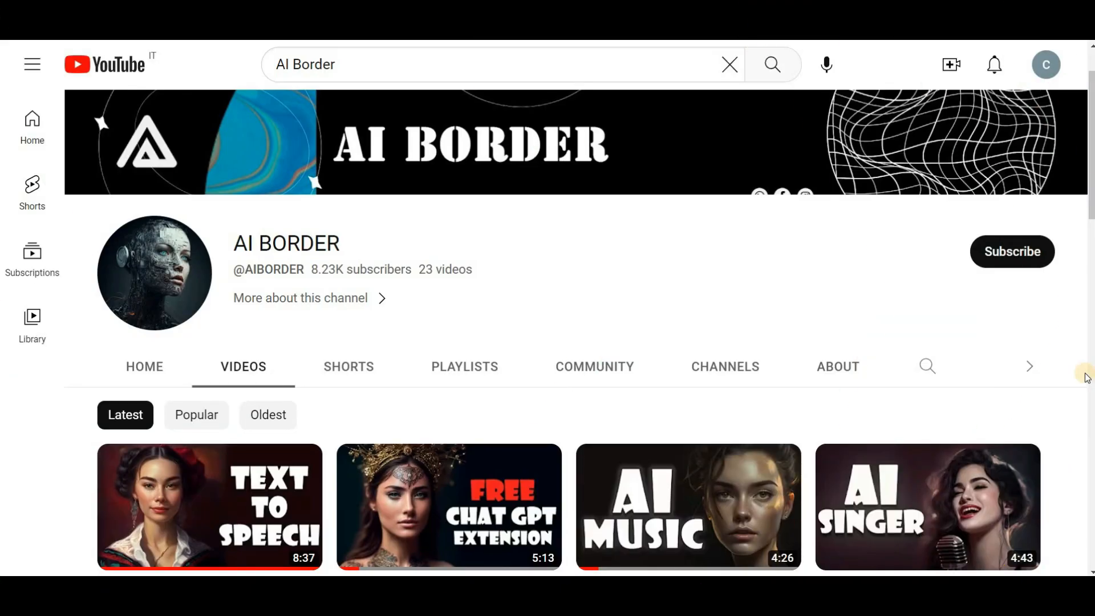
pyautogui.scroll(-3)
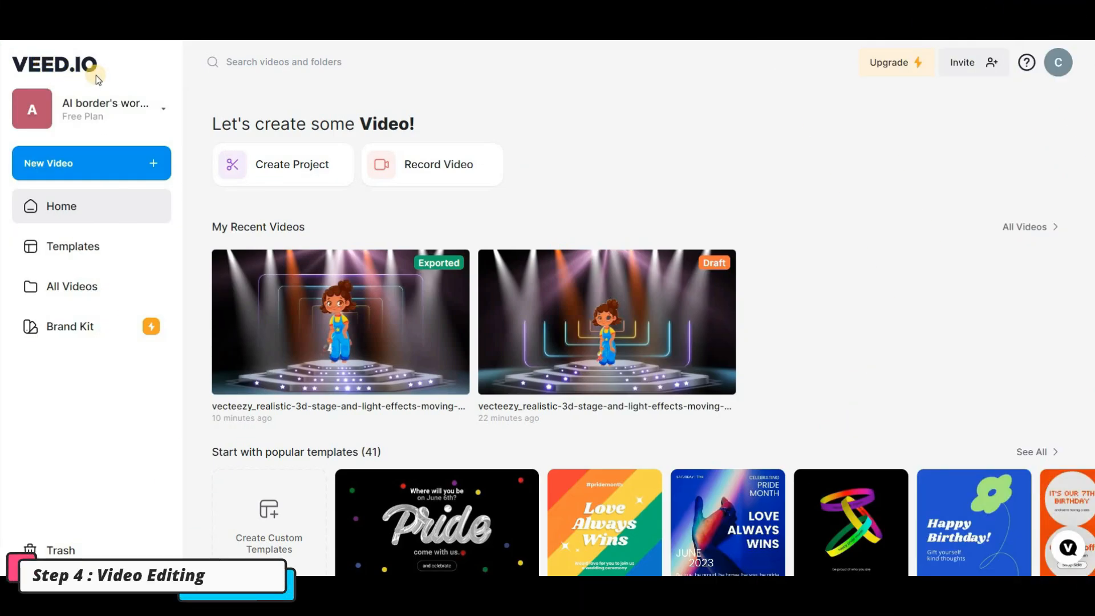
pyautogui.moveTo(68, 172)
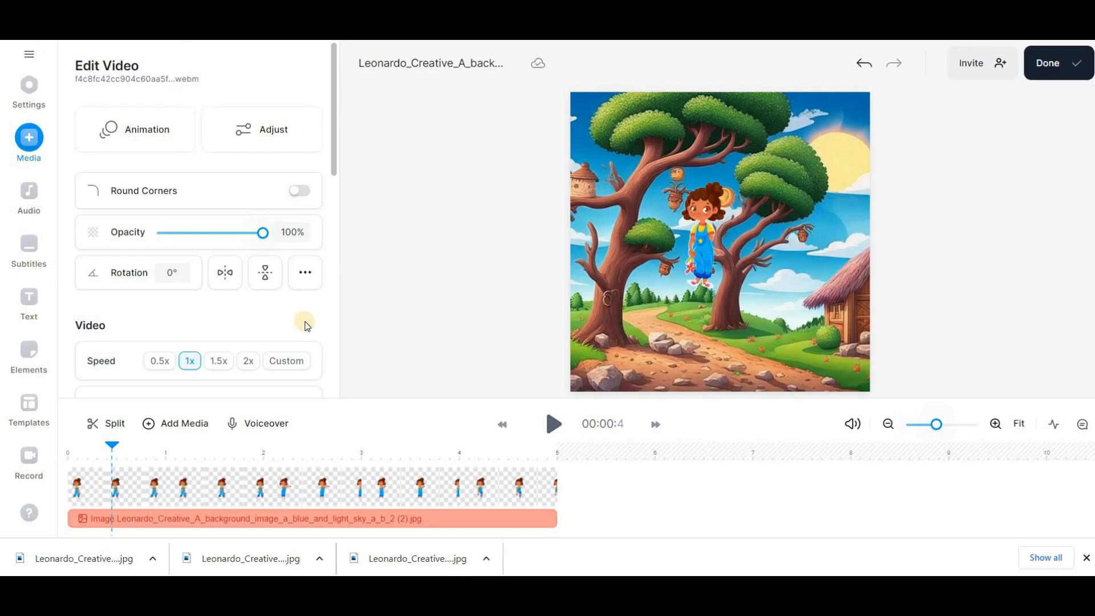
# Reposition the girl animation over the tree-and-hut background and start exporting the video
pyautogui.click(315, 487)
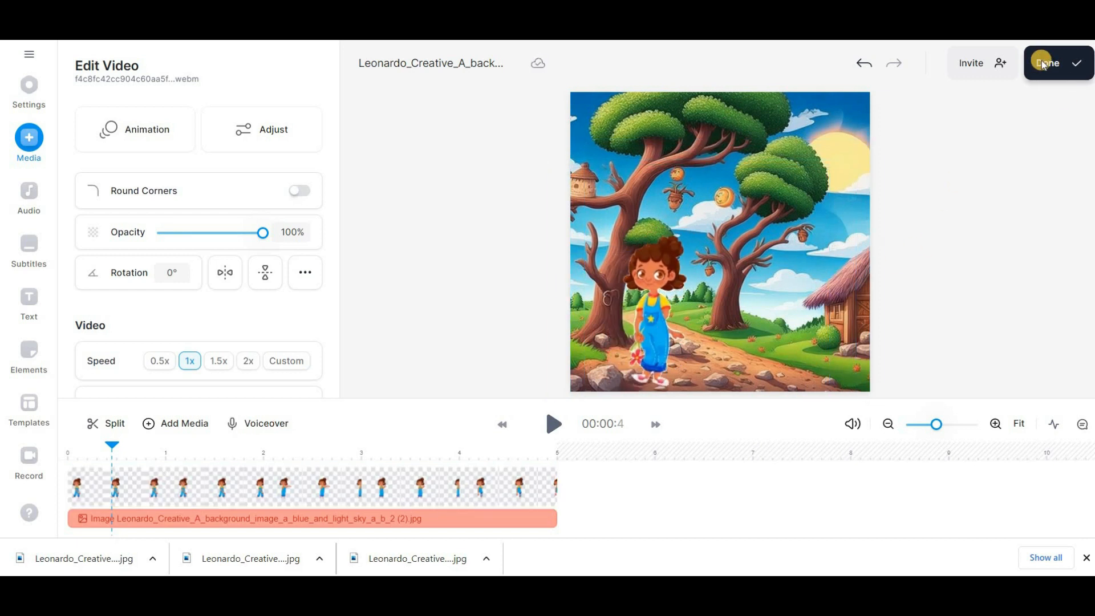
pyautogui.click(1049, 63)
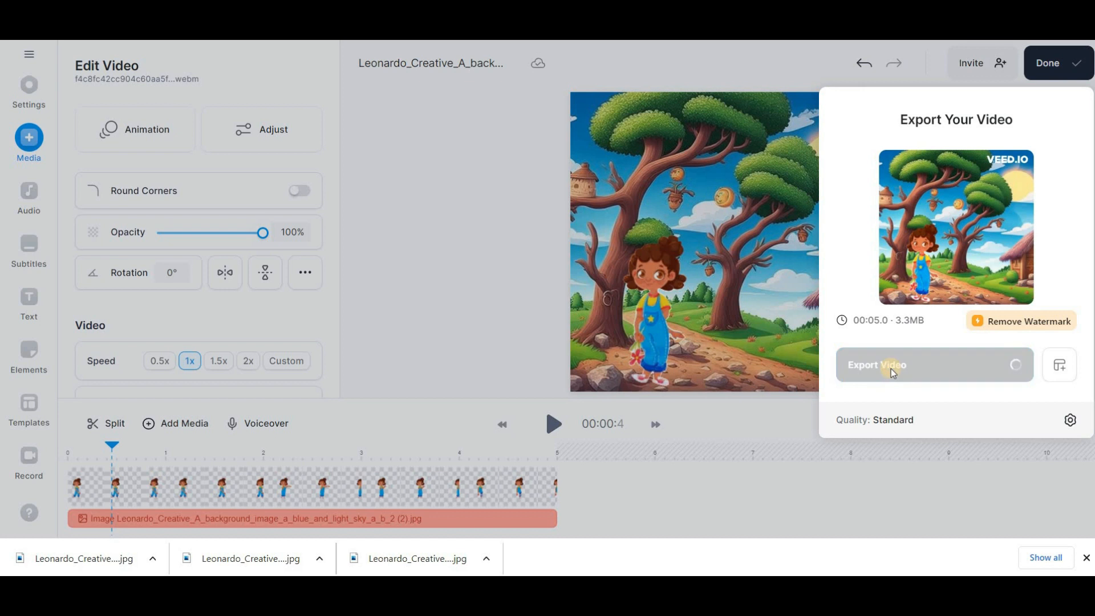